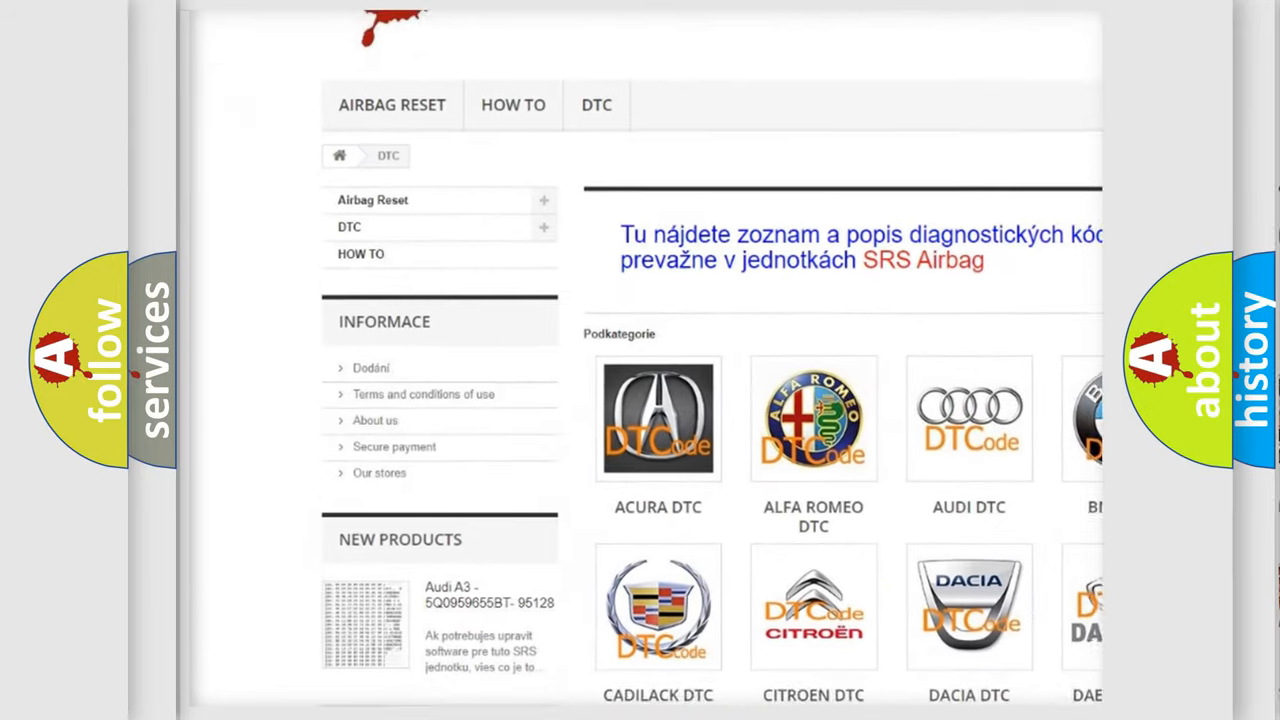
scroll(down, 3)
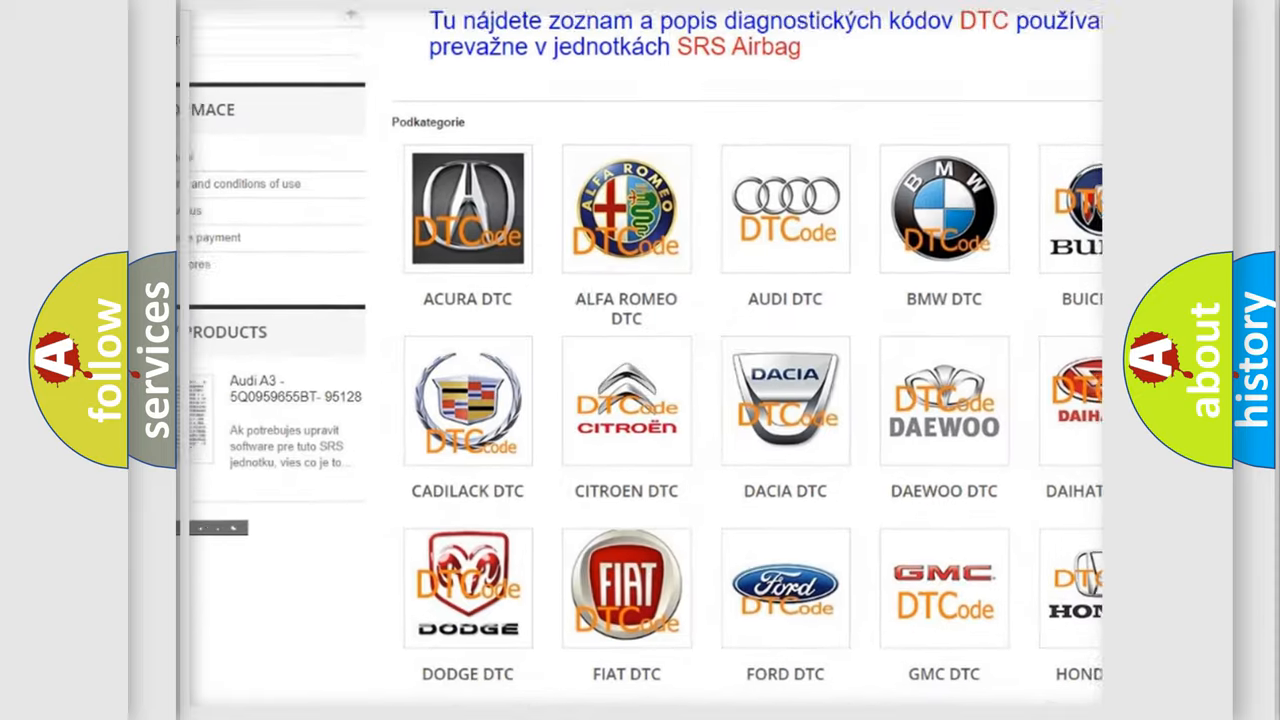
scroll(down, 3)
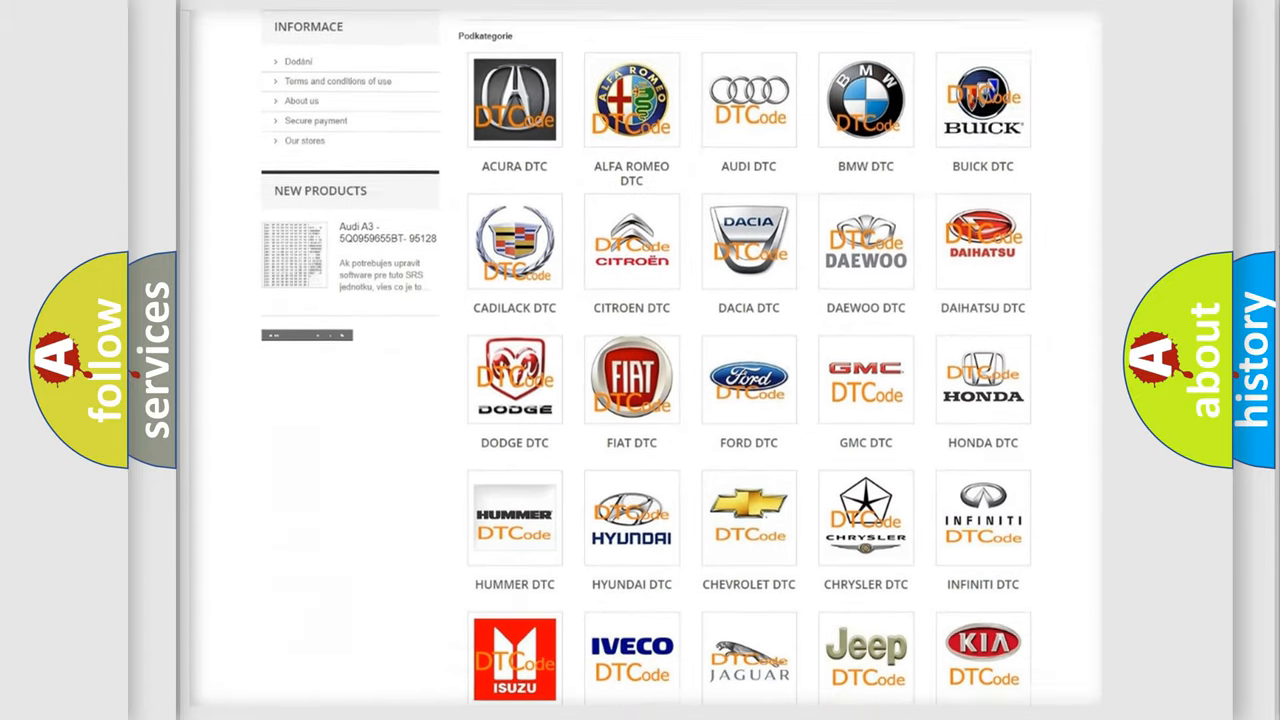
scroll(down, 3)
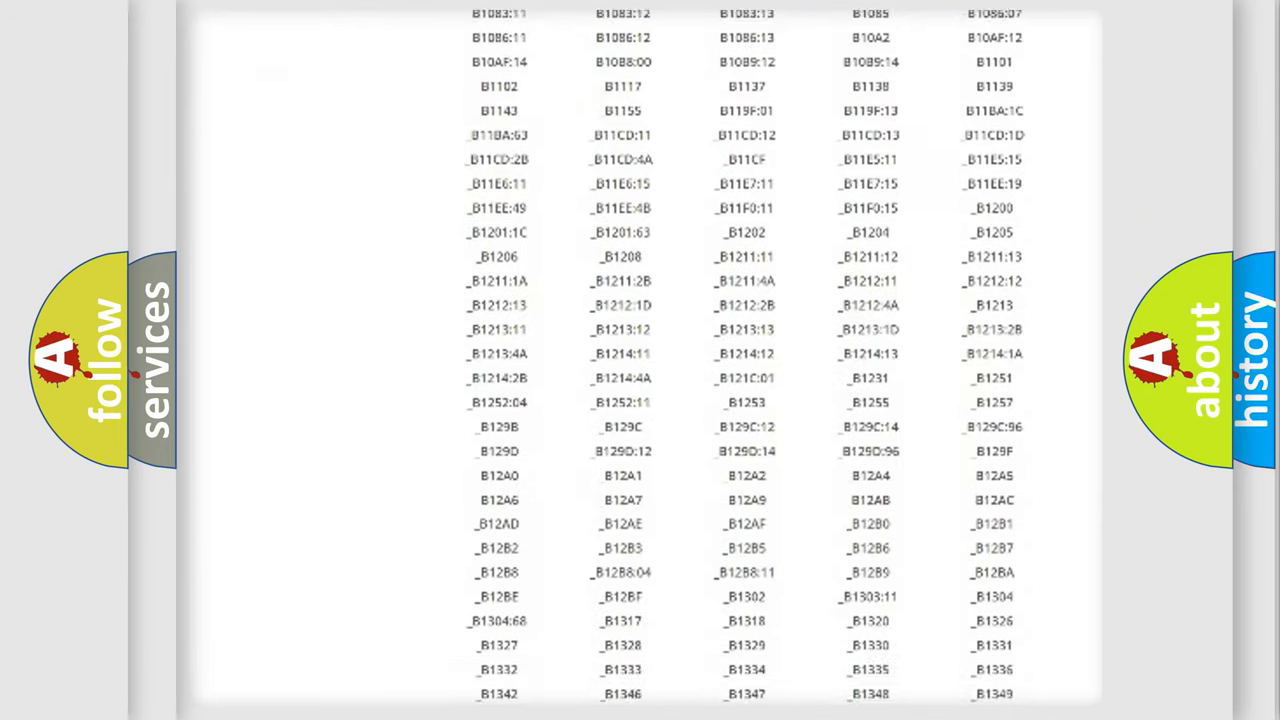
scroll(down, 3)
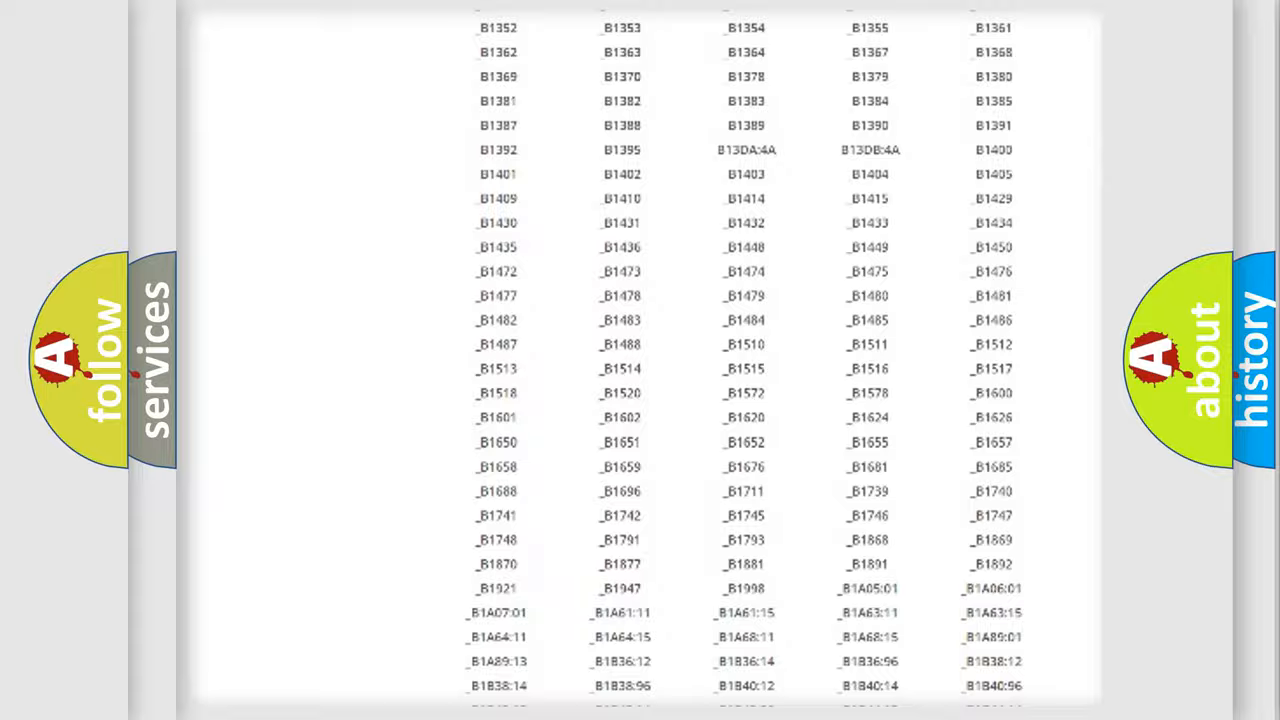